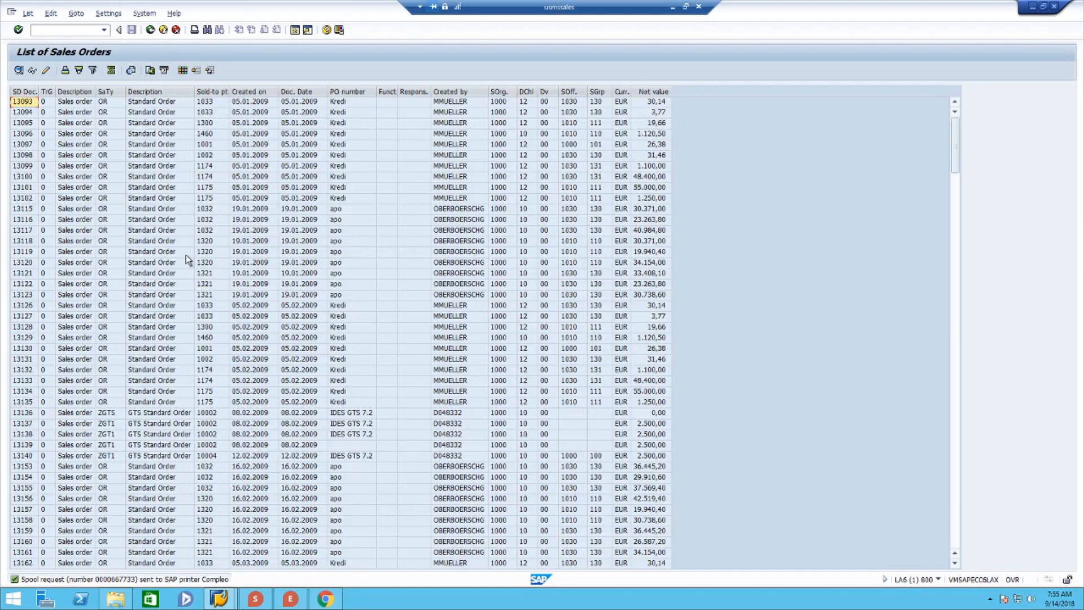
pyautogui.moveTo(186, 260)
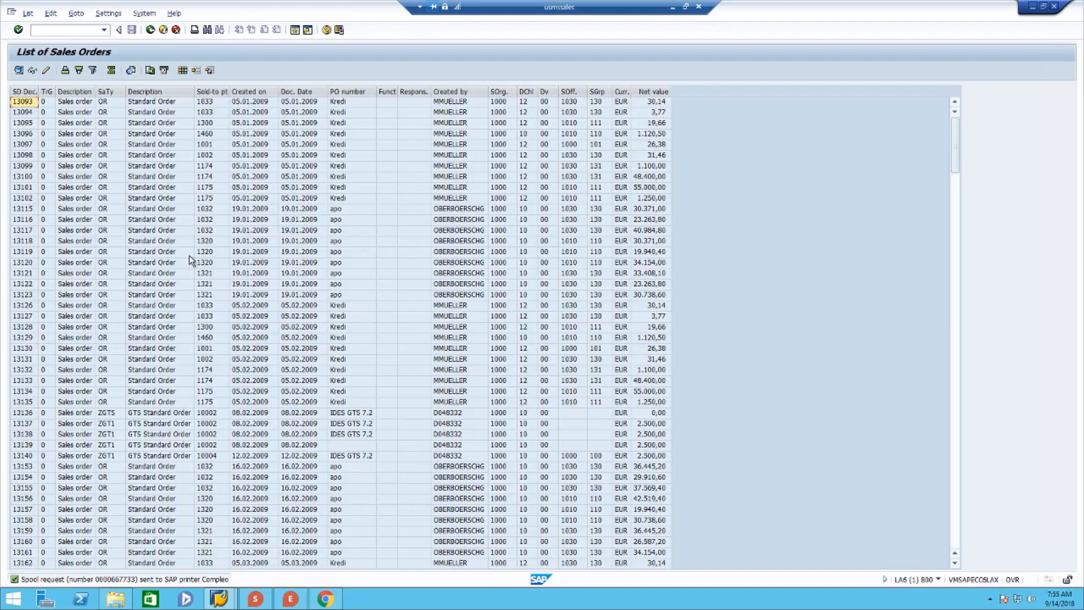
pyautogui.moveTo(197, 251)
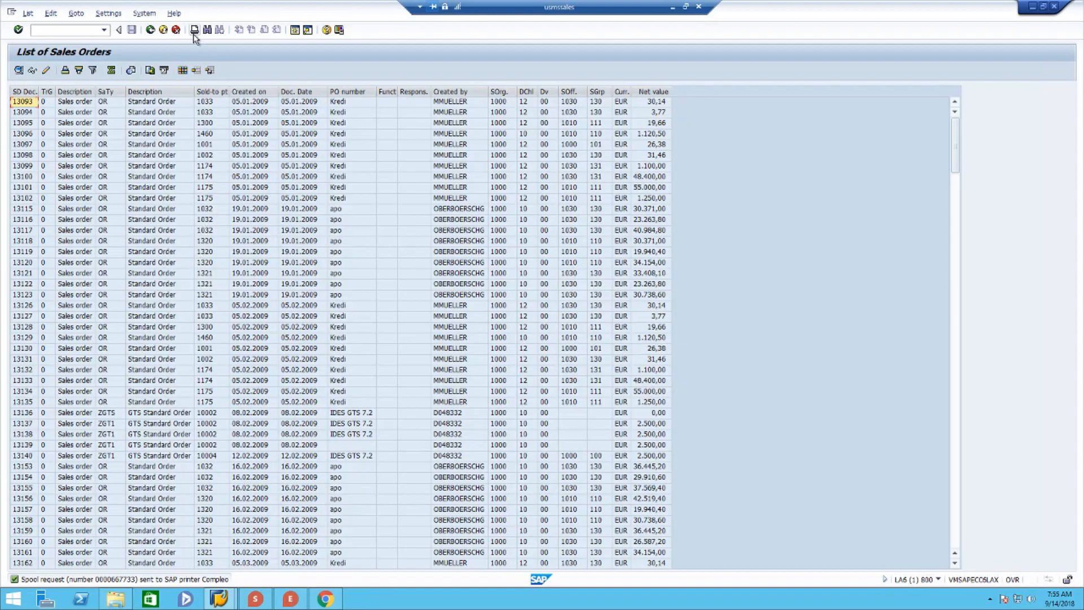
# Print the sales order ALV list to the Compleo output device.
pyautogui.click(194, 30)
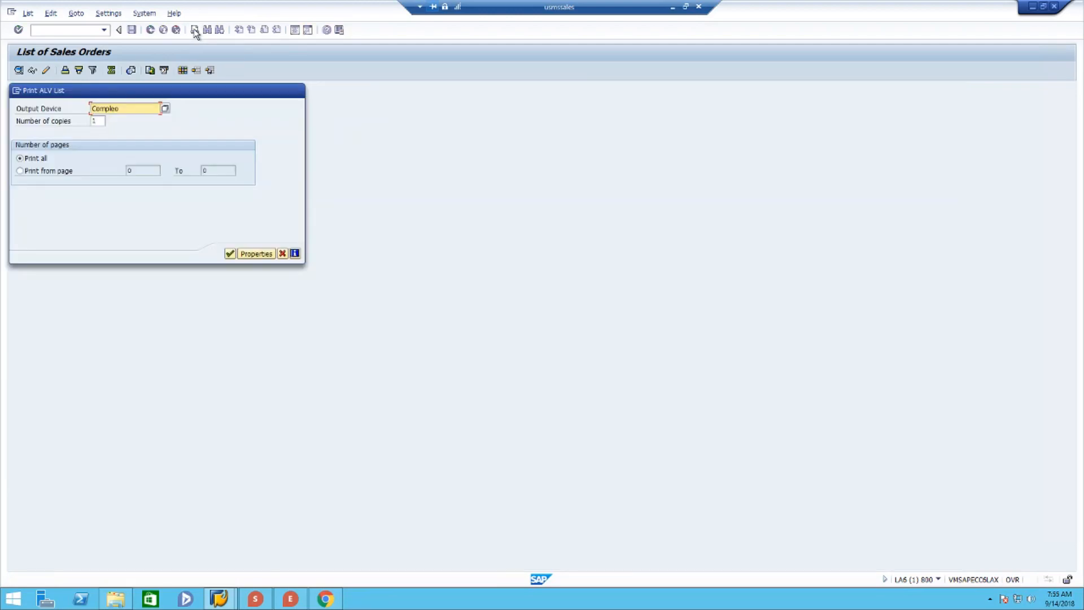
pyautogui.moveTo(230, 253)
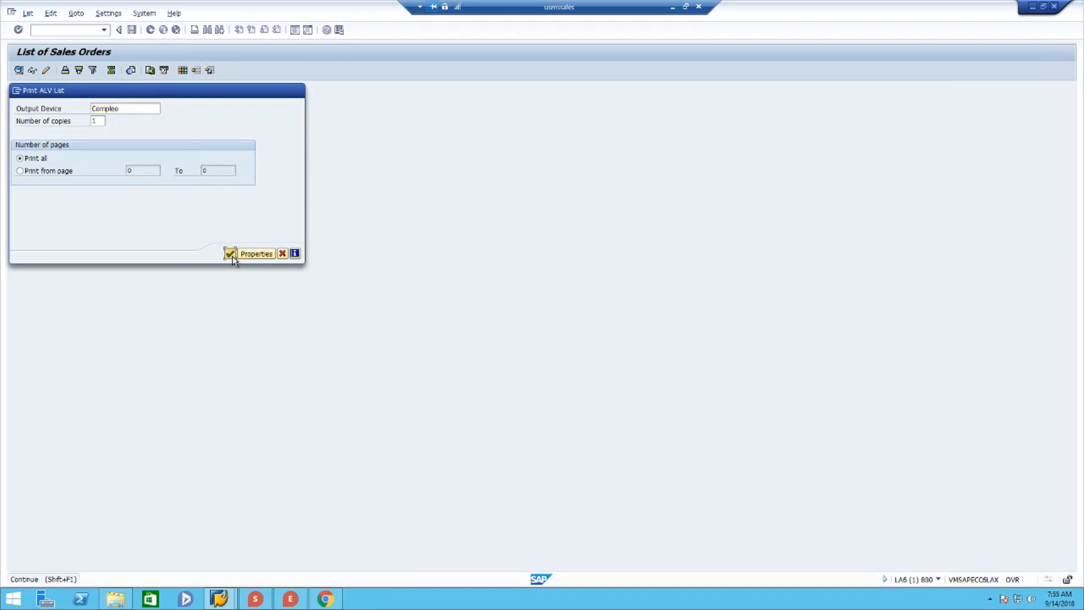
pyautogui.click(230, 253)
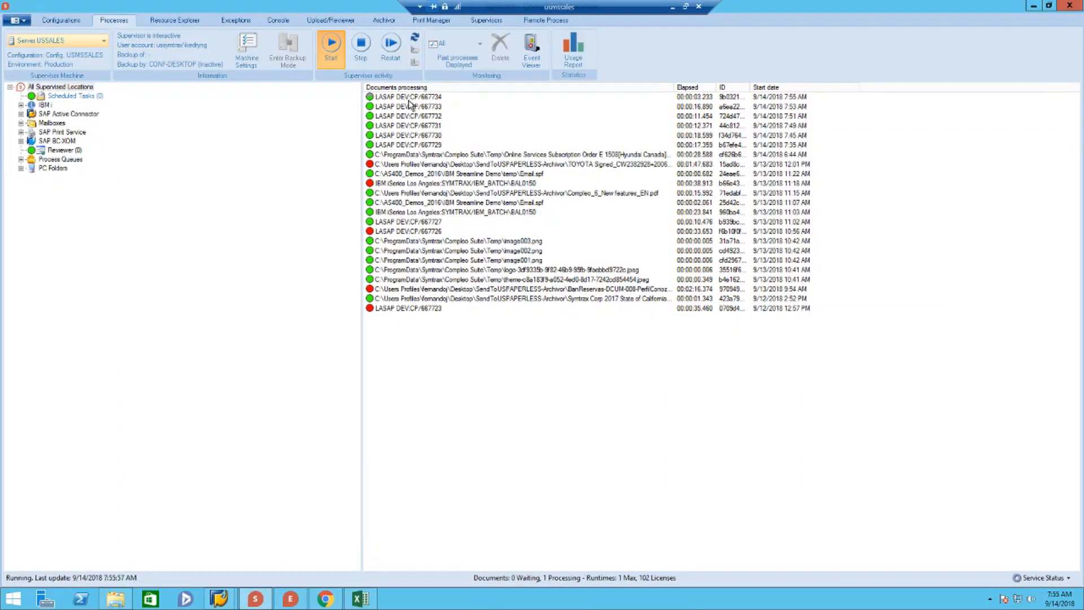
pyautogui.click(414, 96)
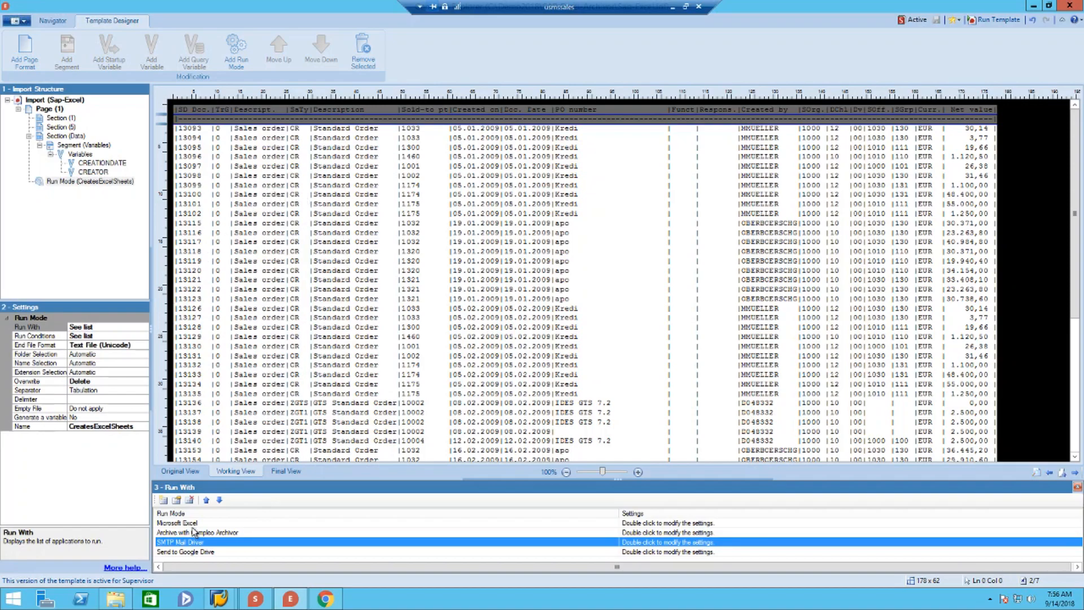
pyautogui.click(178, 523)
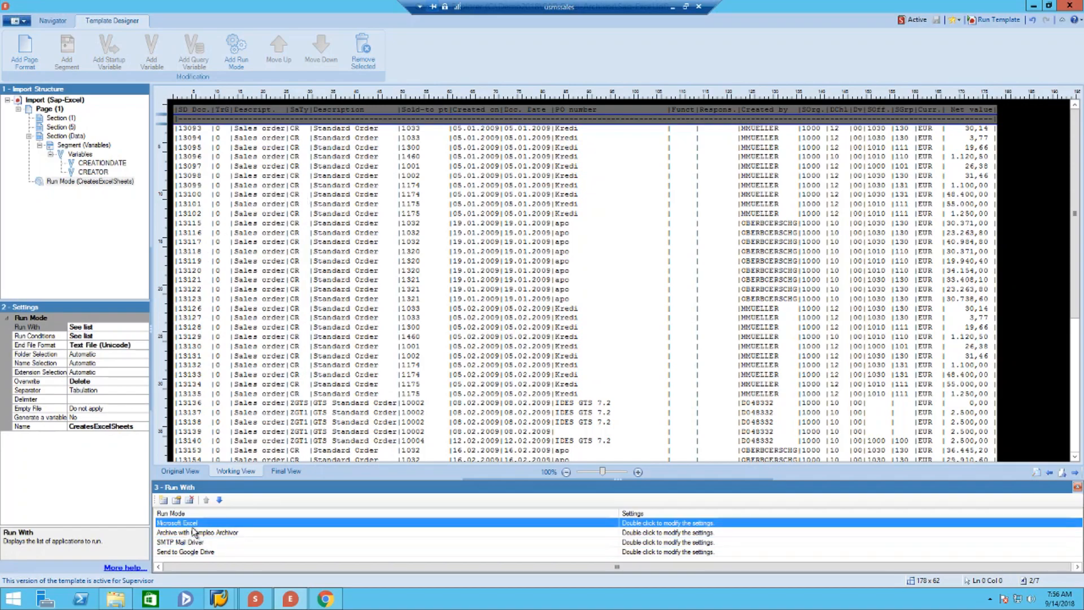
pyautogui.moveTo(210, 538)
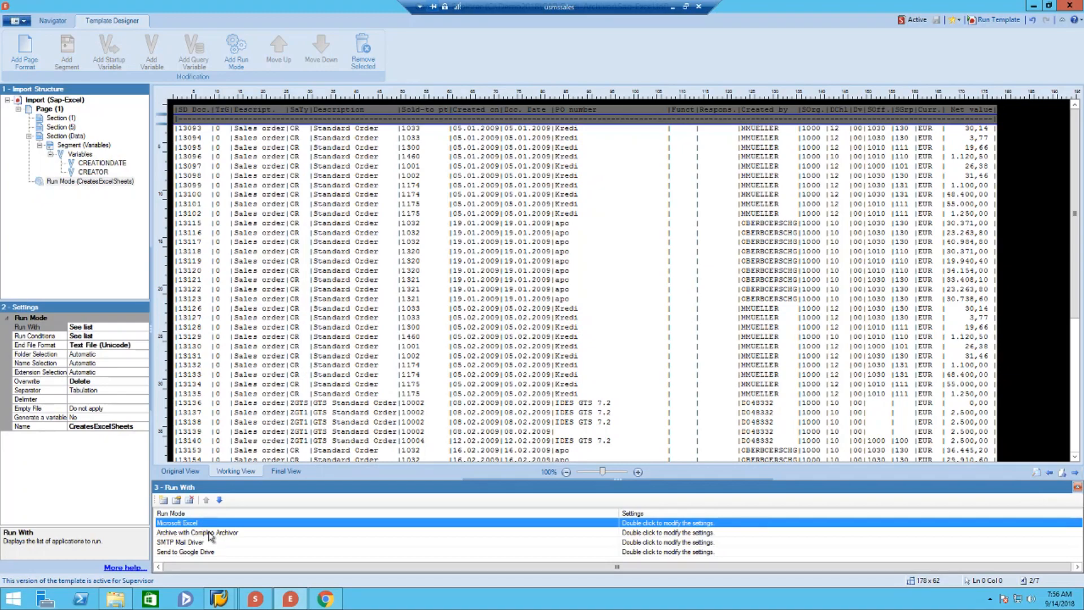
pyautogui.moveTo(225, 546)
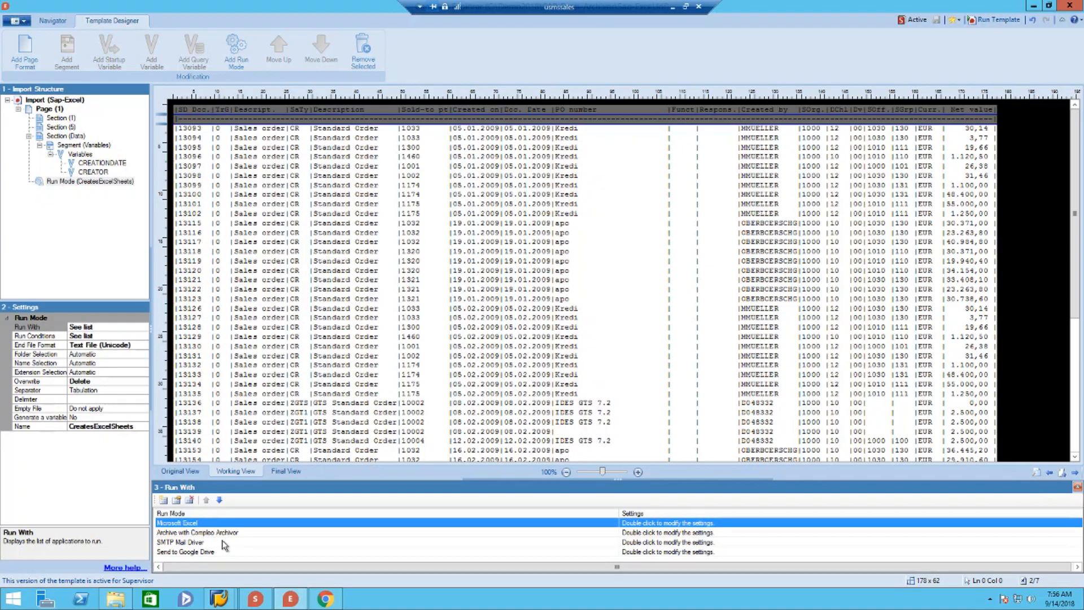
pyautogui.click(197, 532)
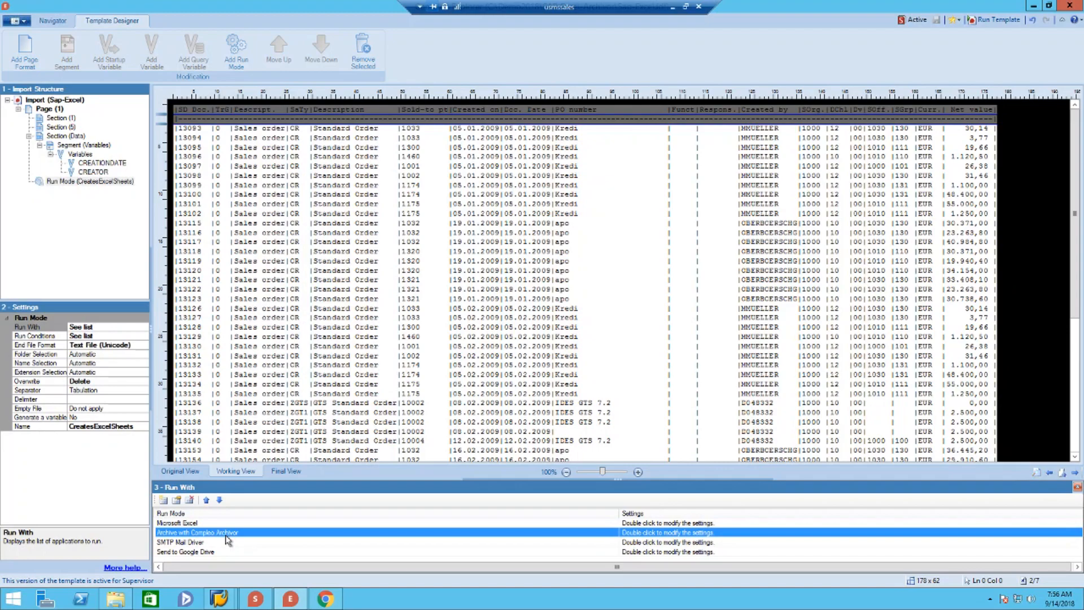
pyautogui.moveTo(238, 539)
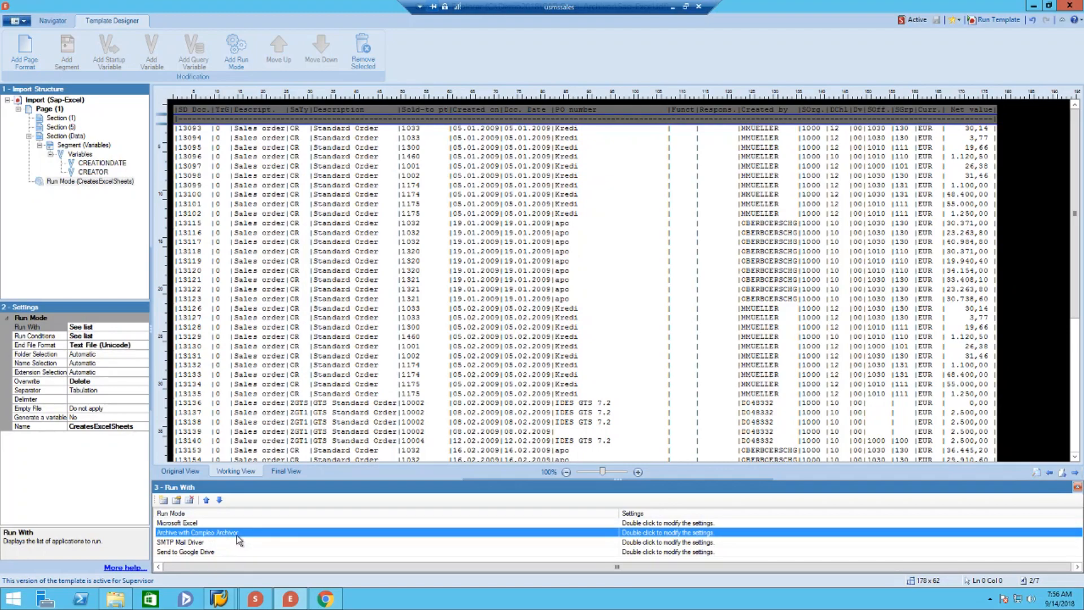
pyautogui.moveTo(218, 547)
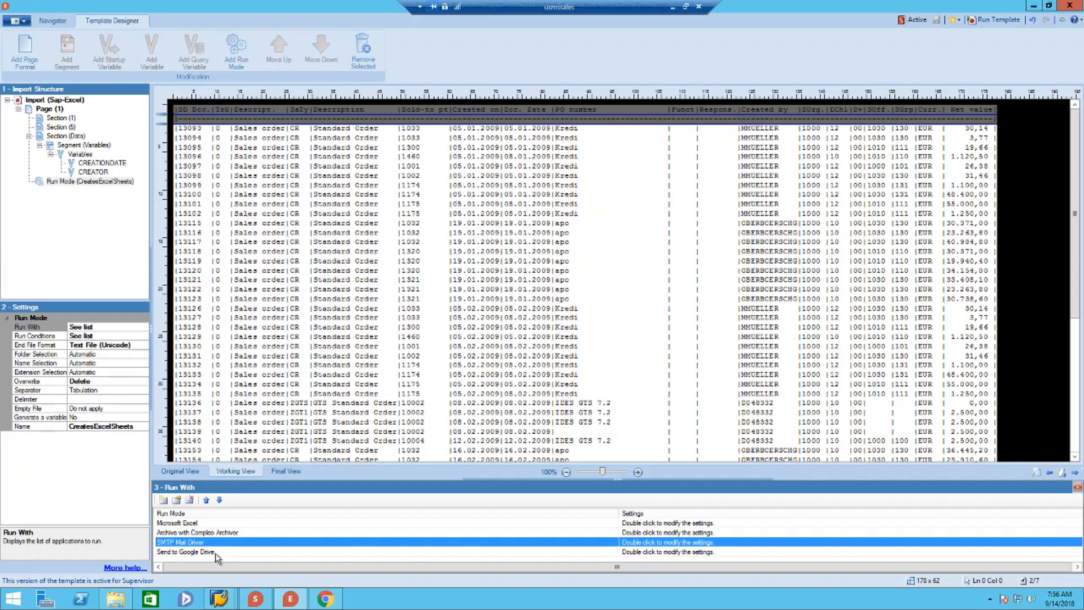
pyautogui.moveTo(221, 549)
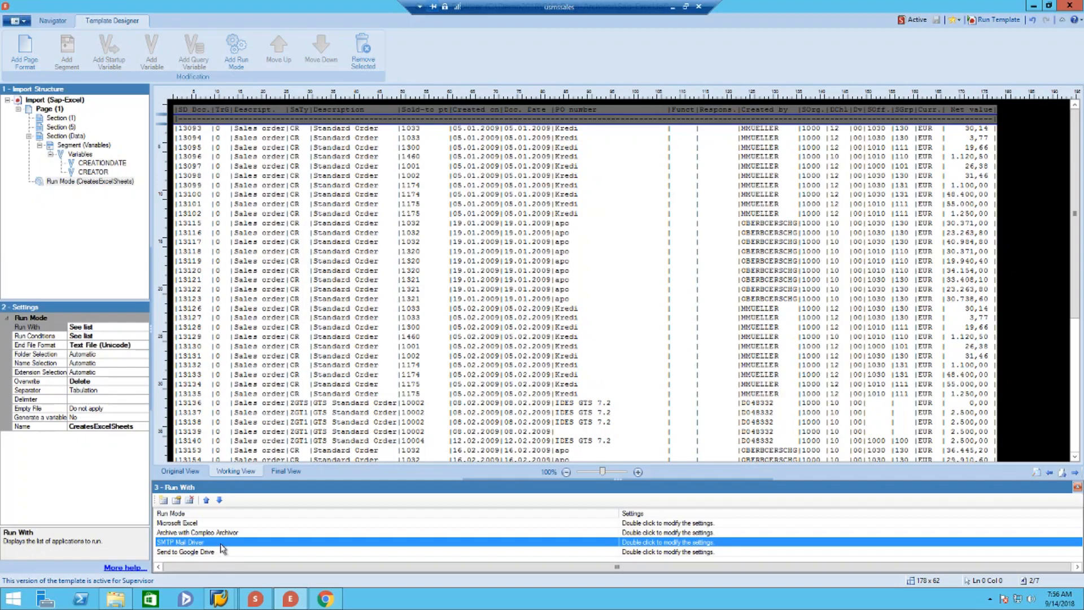
pyautogui.click(184, 553)
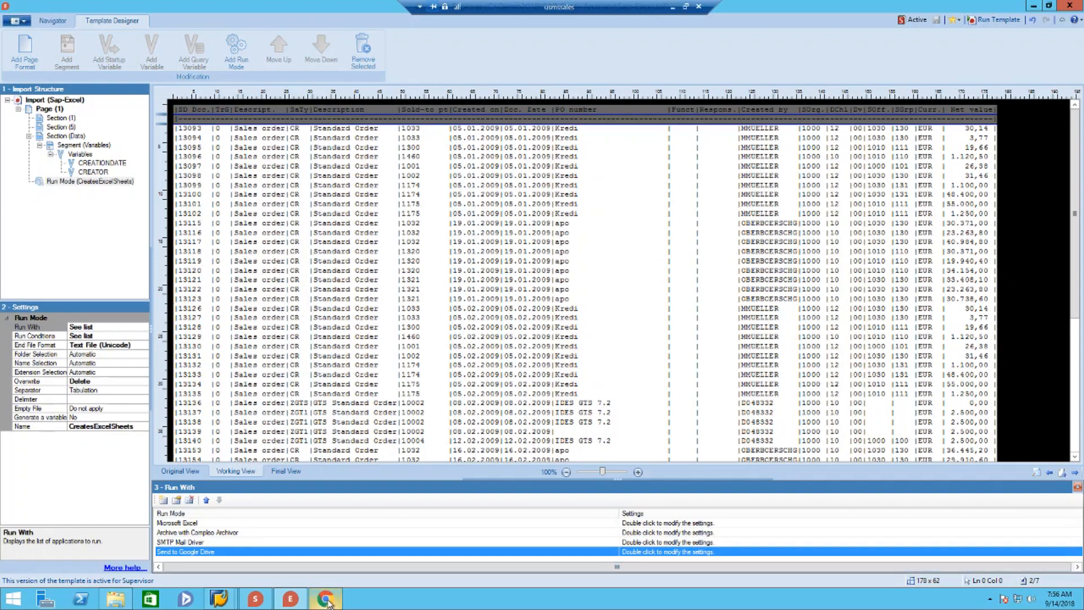
# Follow the 'clicking here' link in the newest SAP Spool Converted email to the Sap-Excel report.
pyautogui.click(325, 599)
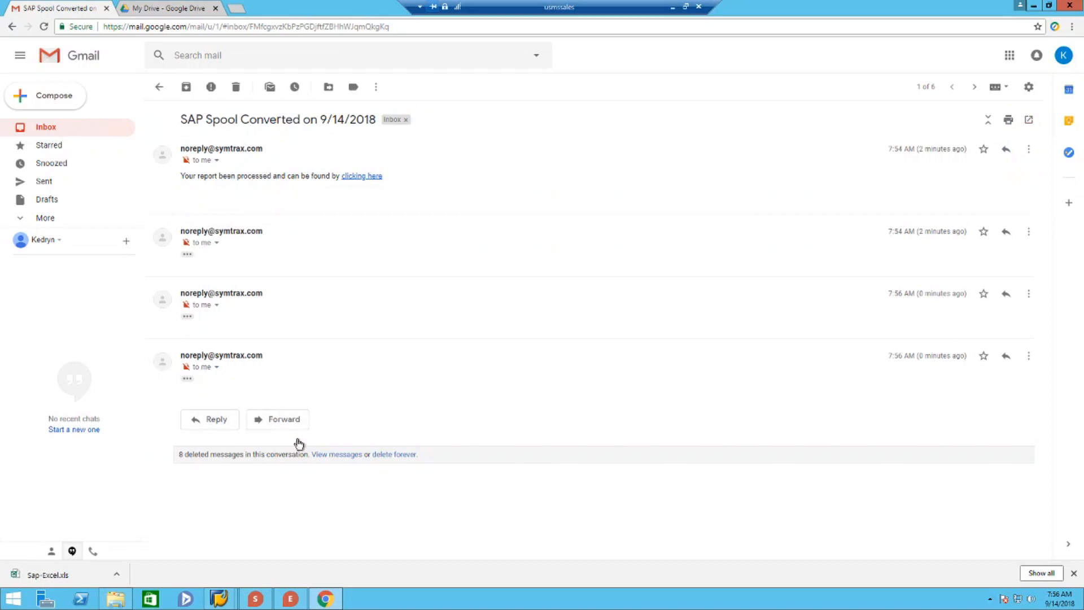
pyautogui.click(187, 379)
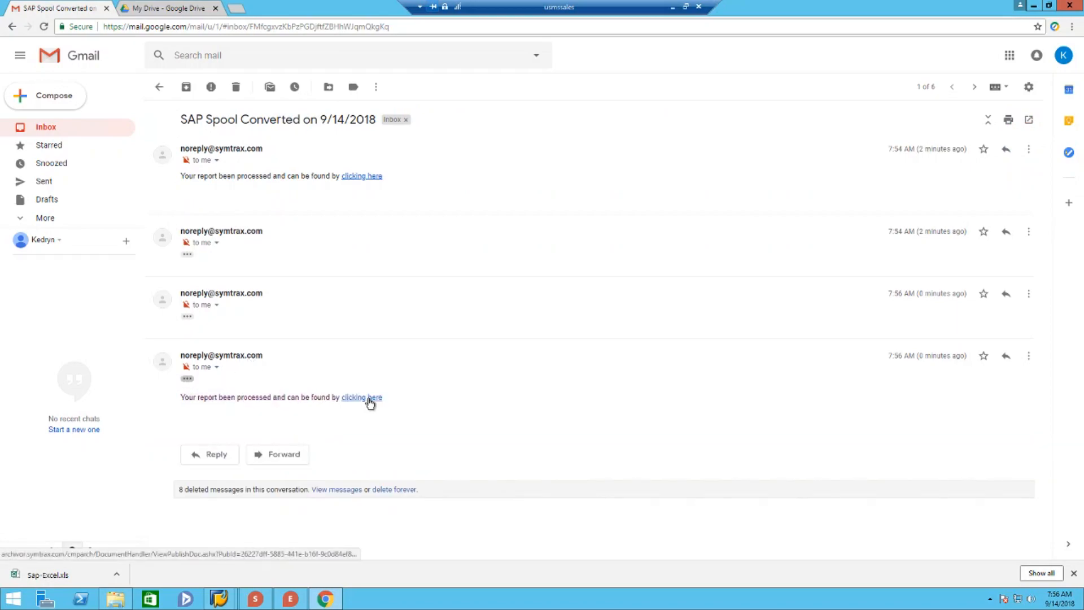
pyautogui.click(361, 396)
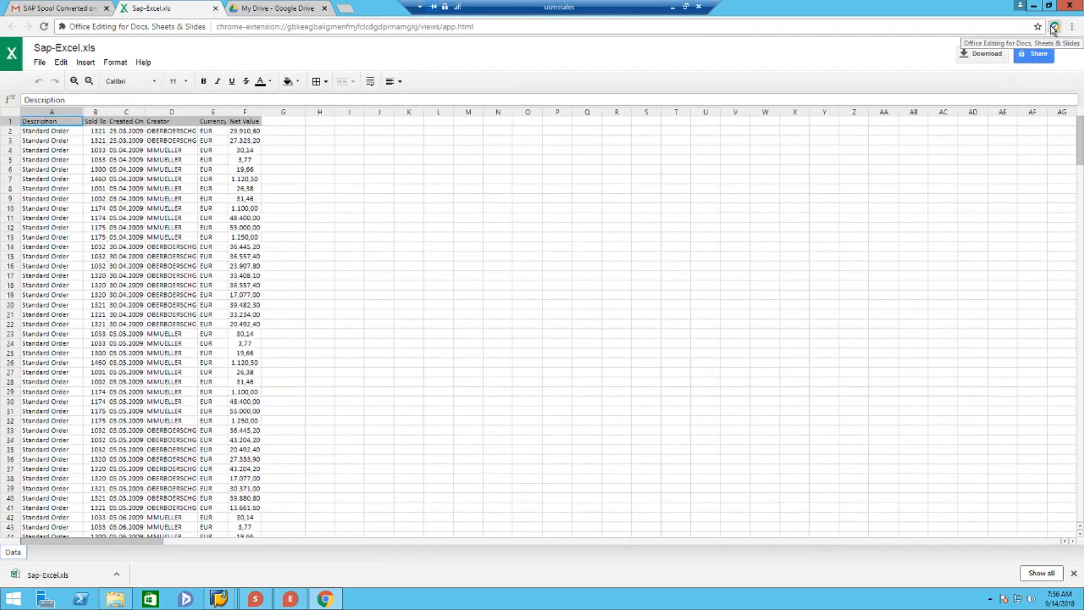
pyautogui.moveTo(454, 257)
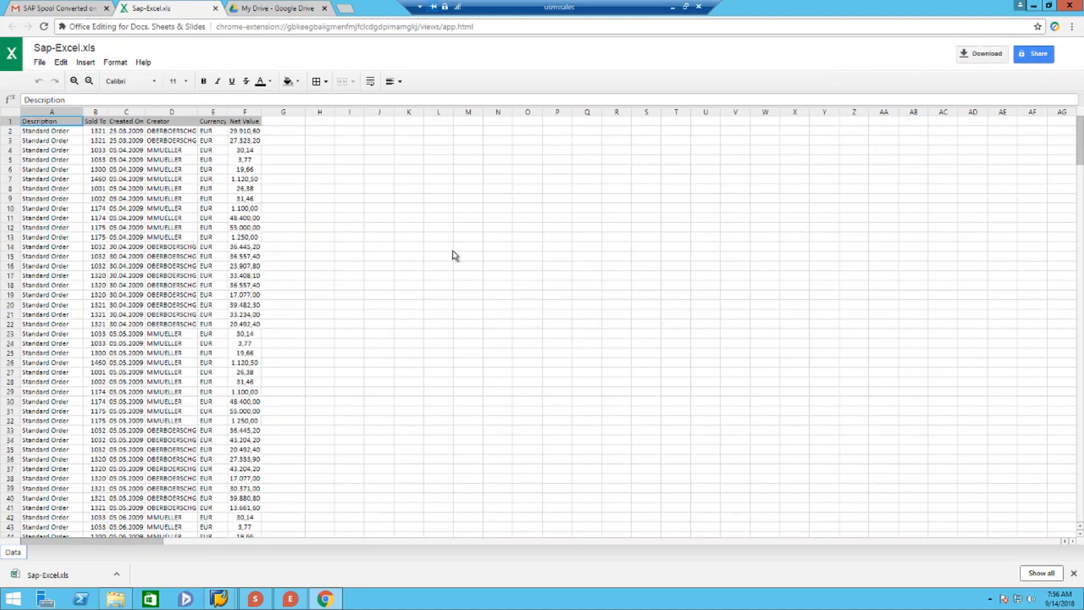
pyautogui.moveTo(369, 264)
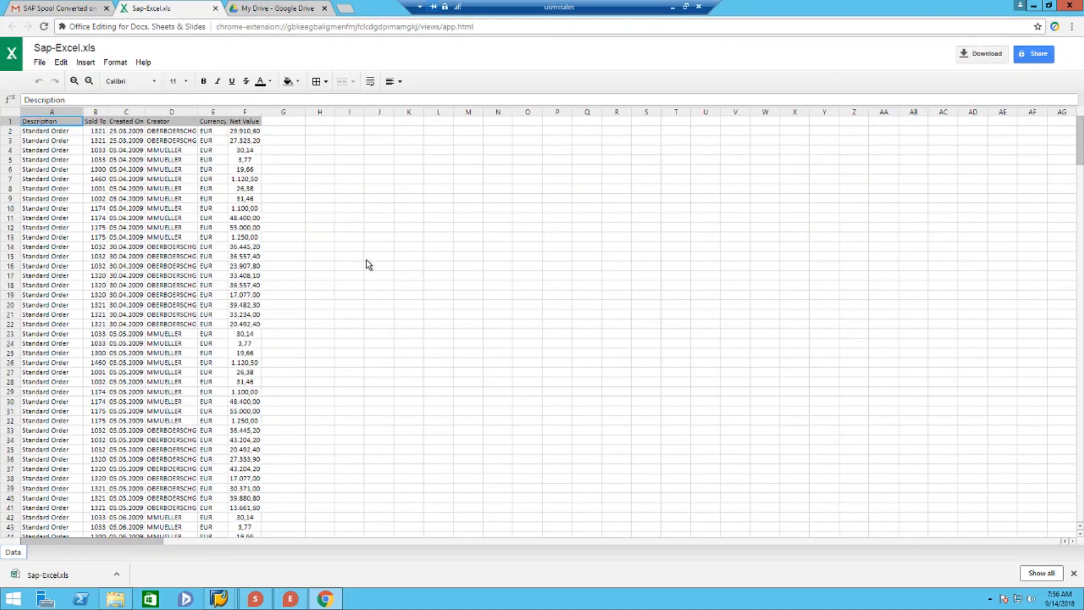
pyautogui.scroll(-3)
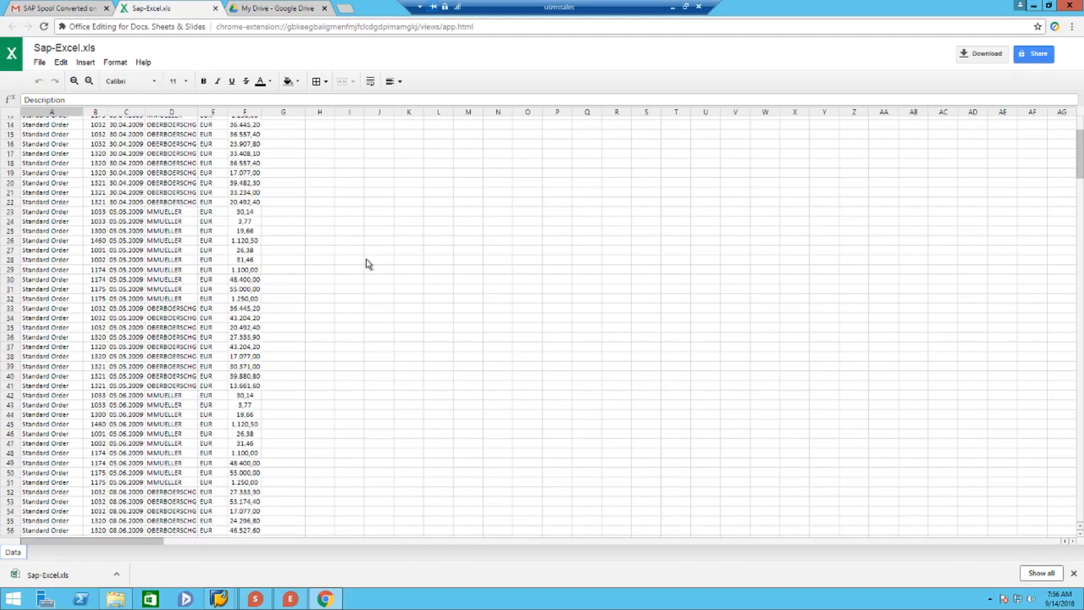
pyautogui.scroll(3)
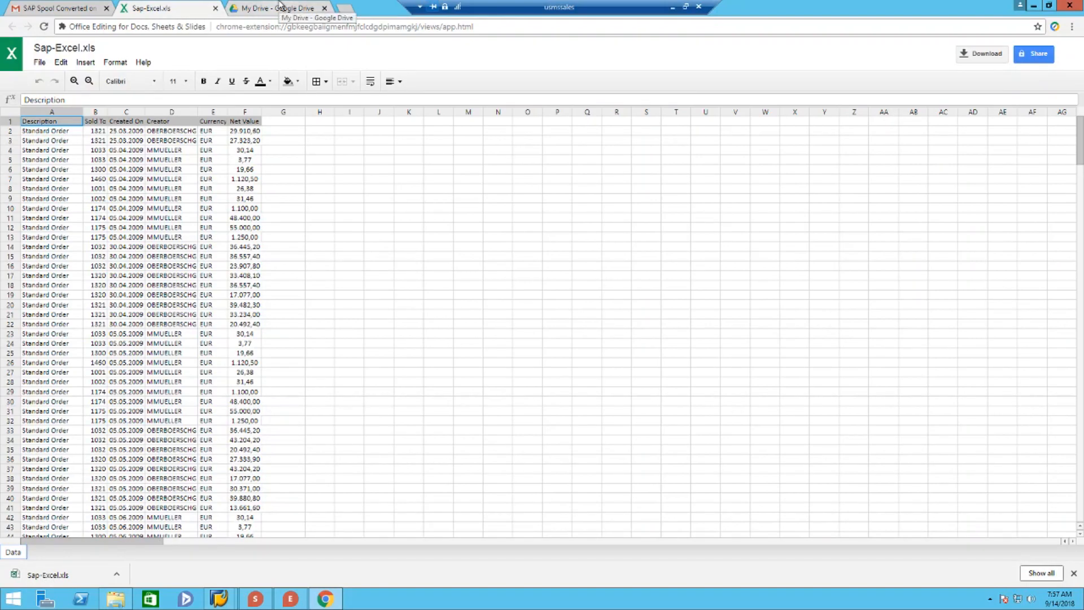
# Bring up the Sap-Excel.xlsx workbook from My Drive in its own browser tab.
pyautogui.click(280, 7)
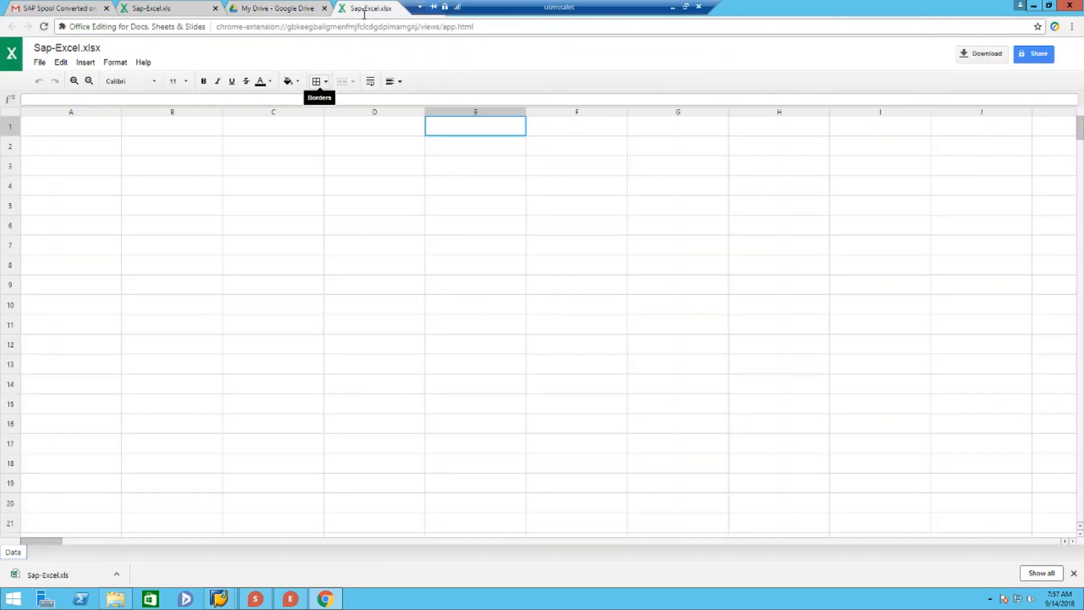
pyautogui.click(368, 7)
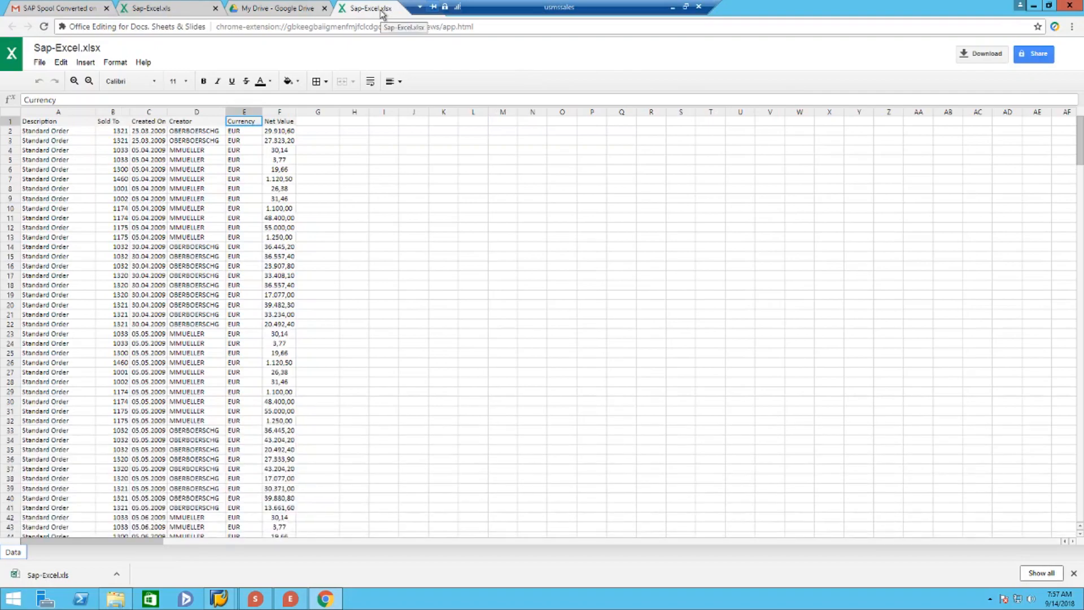